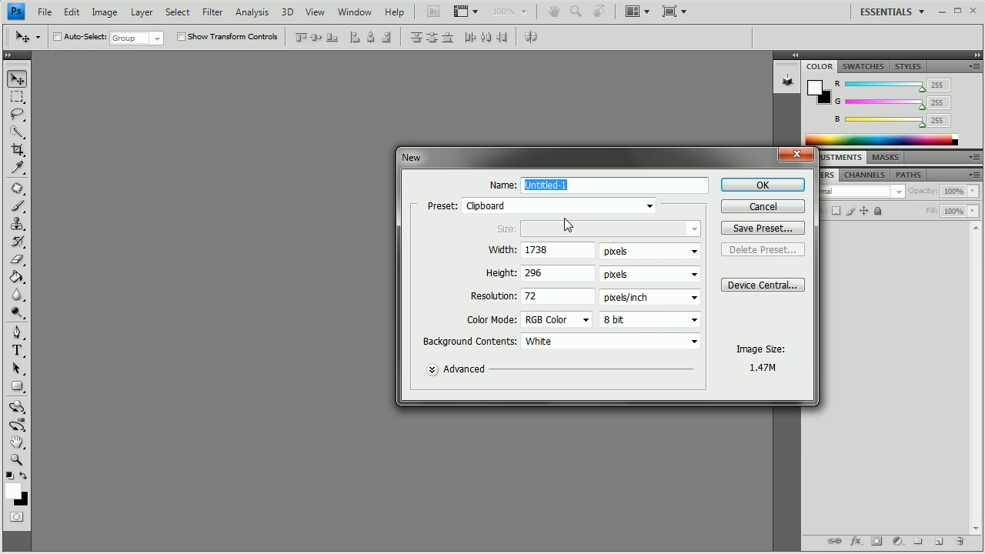
Step: Create a new 1920 × 1280 pixel white document
text(173)
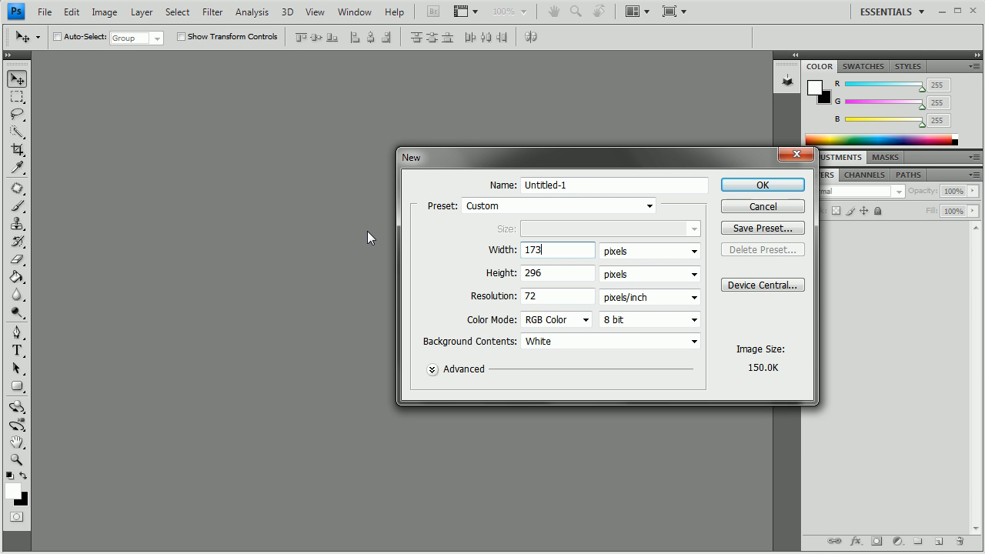
text(1920)
click(556, 272)
text(1280)
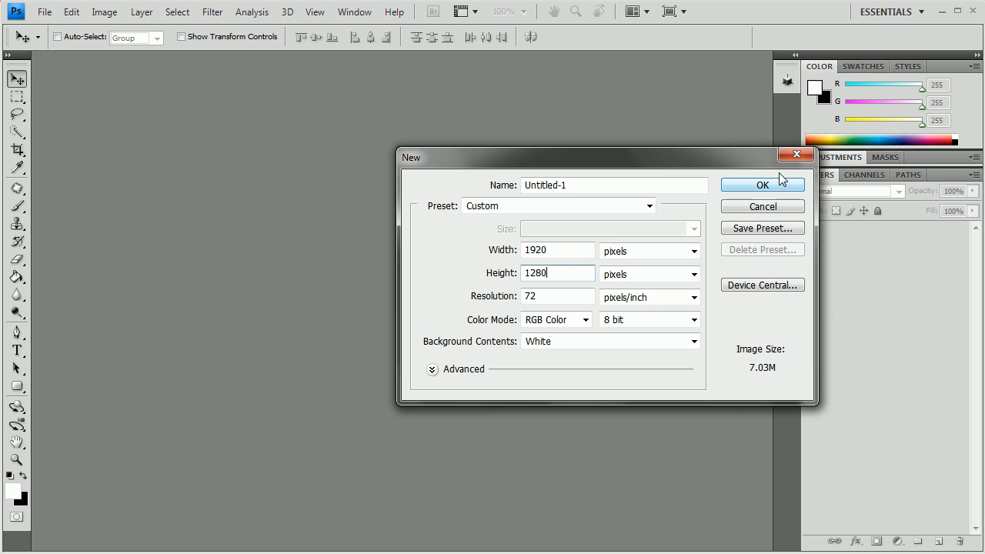
click(762, 185)
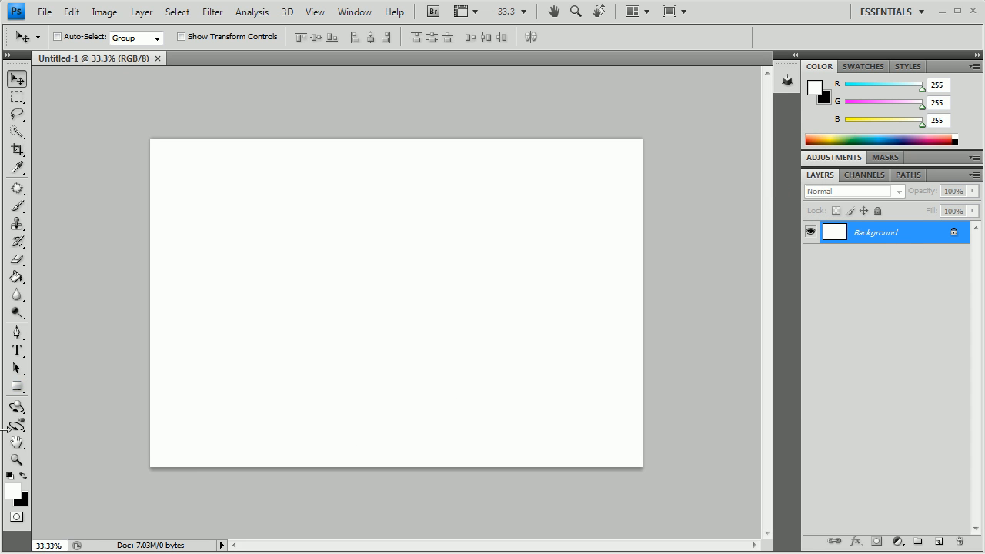
Step: Fill the canvas black with the Paint Bucket
click(15, 277)
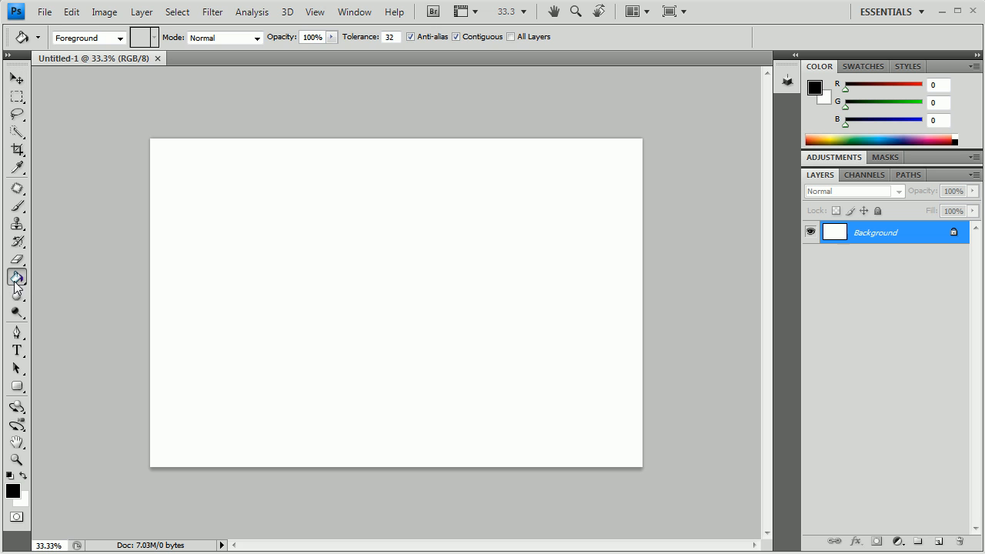
click(395, 302)
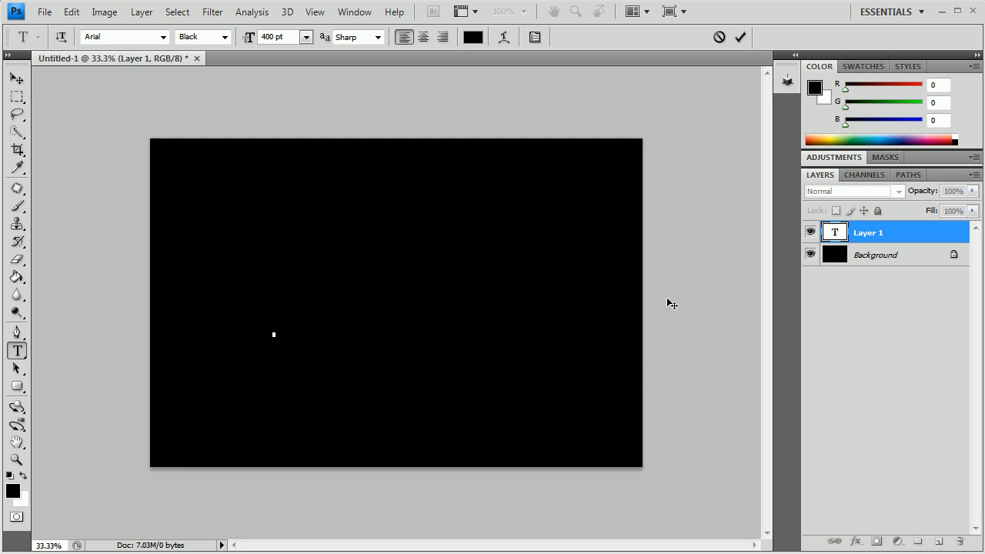
mouse_move(388, 341)
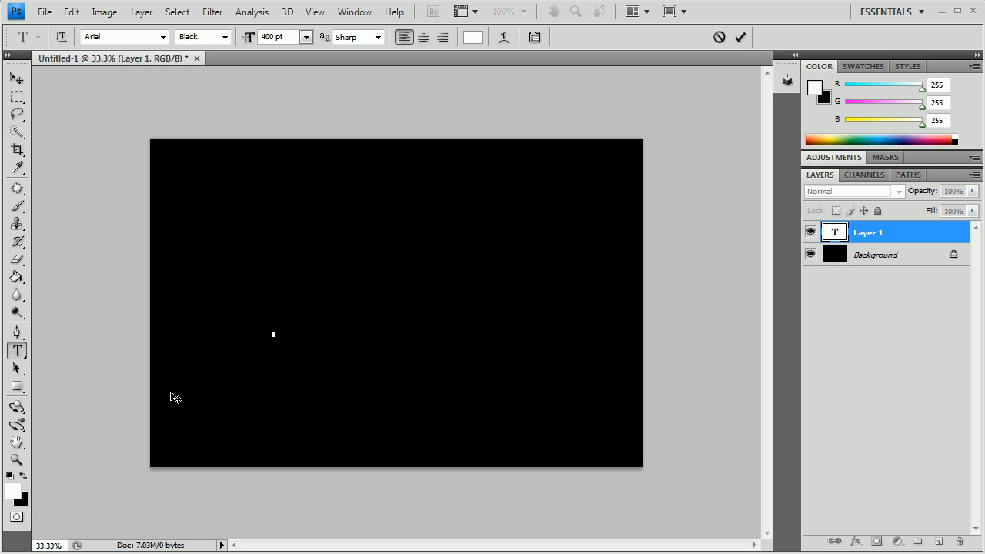
Step: Add the word DESERT in large white Arial Black letters and commit the text
click(274, 334)
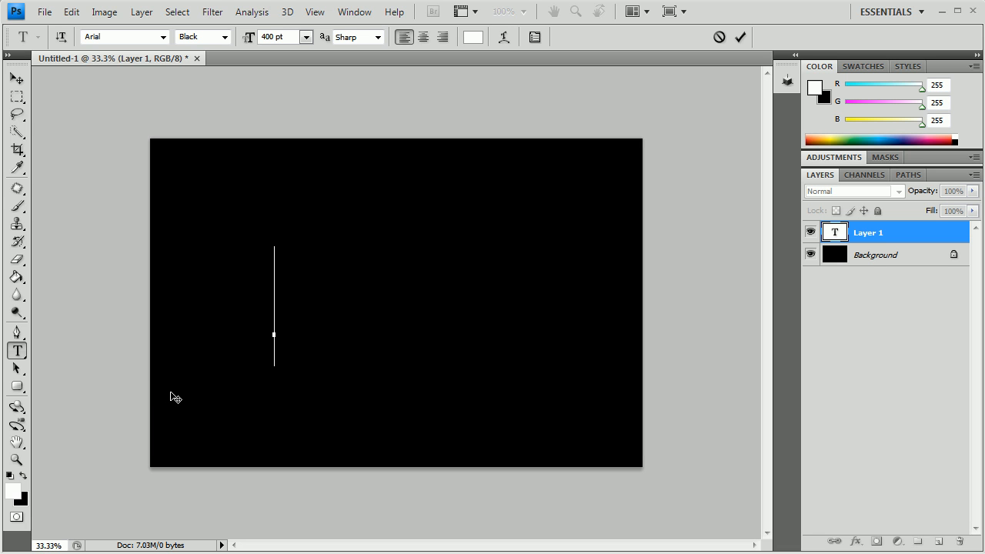
text(DESER)
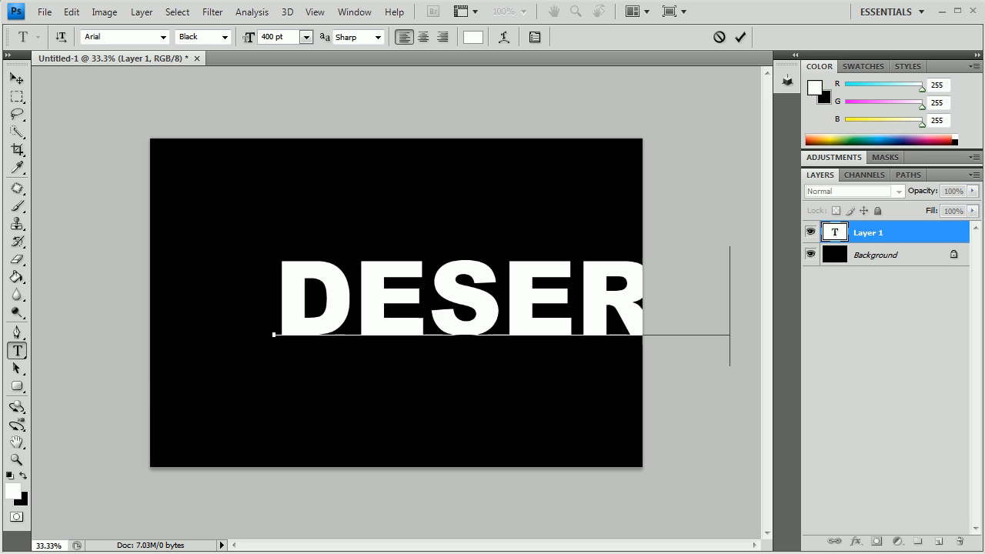
click(738, 37)
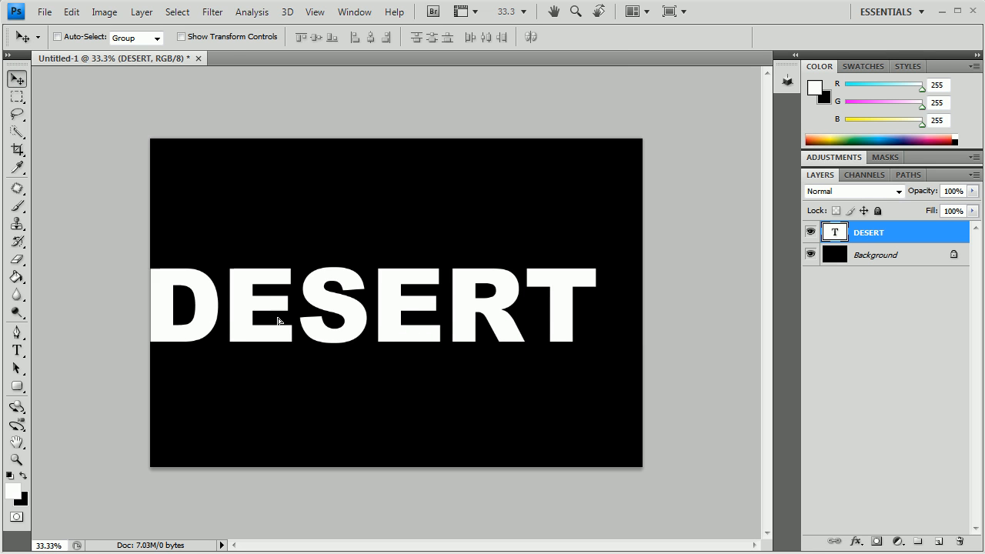
Step: Drag the DESERT text to the centre of the canvas
drag(277, 321, 296, 312)
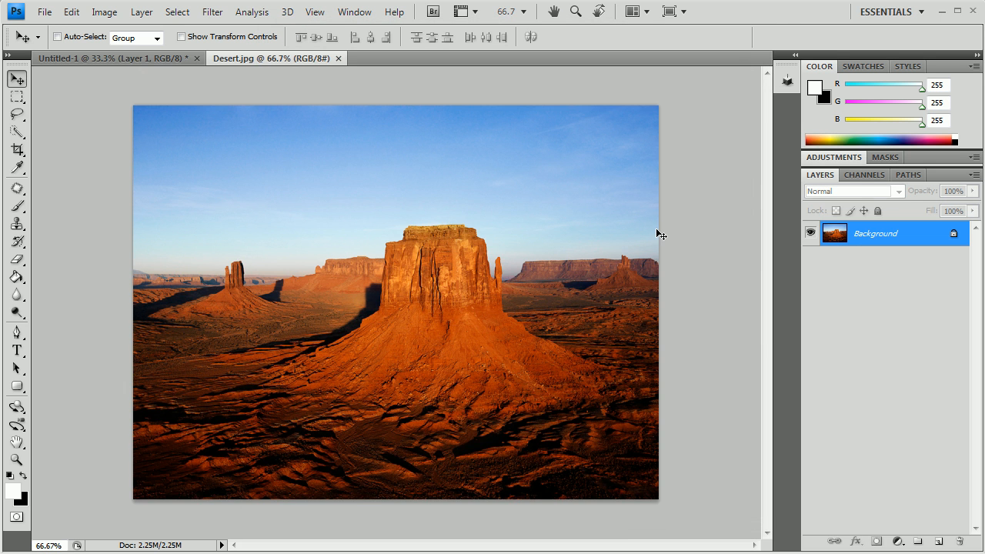
mouse_move(197, 130)
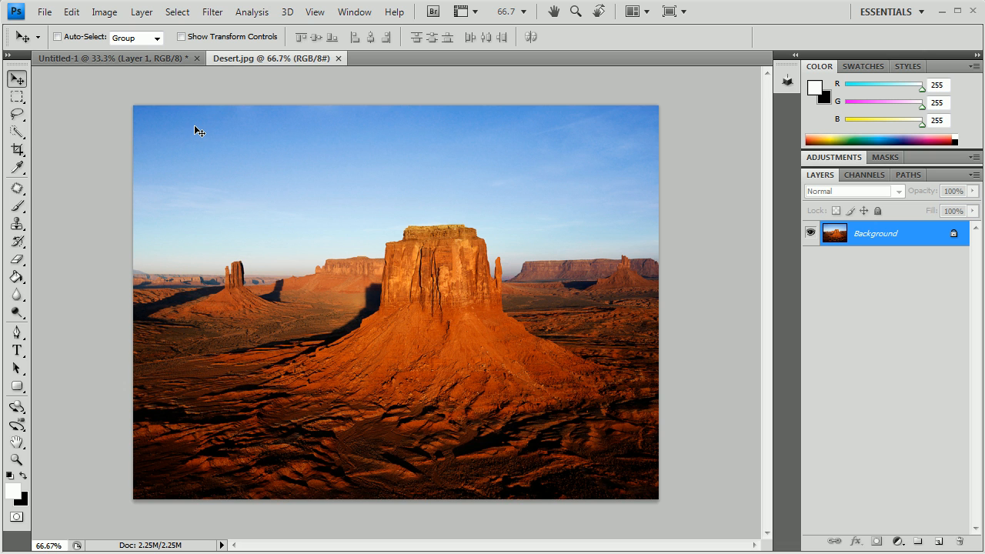
mouse_move(194, 126)
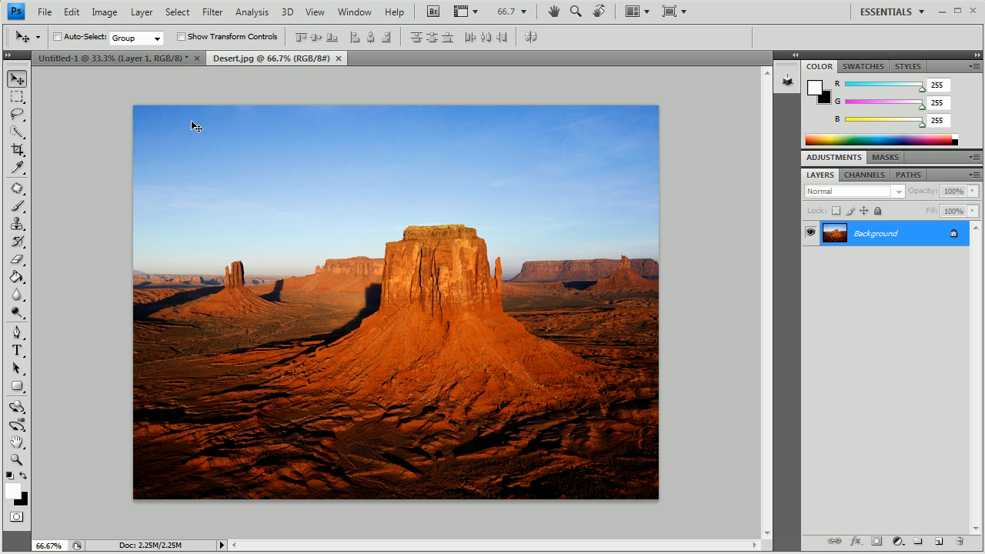
mouse_move(707, 227)
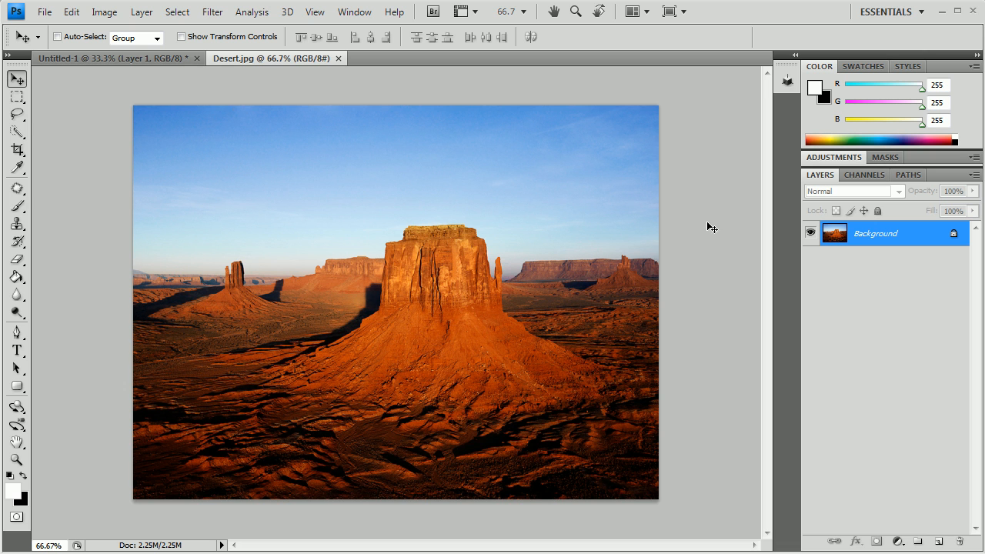
mouse_move(629, 239)
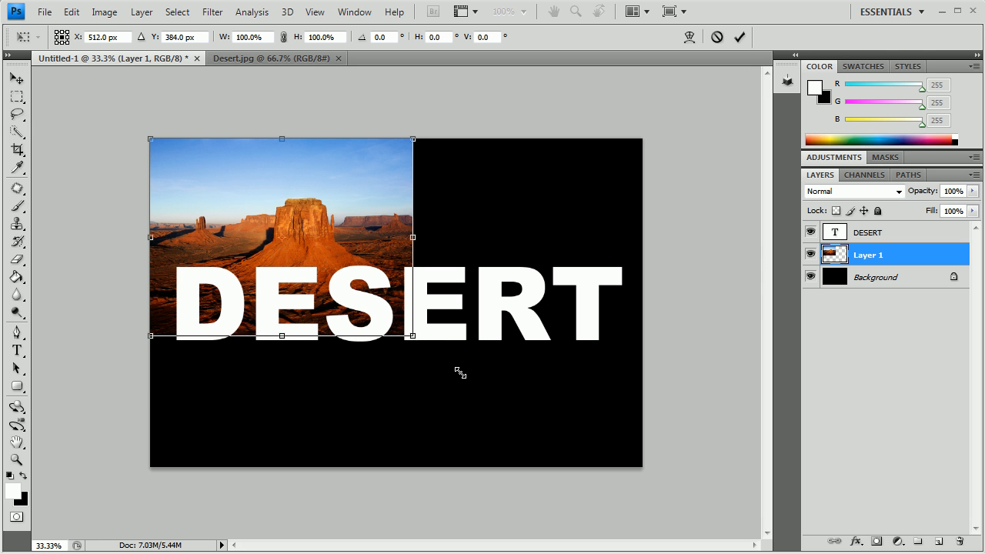
Step: Free Transform the photo layer to cover the whole canvas and apply the new size
drag(412, 336, 588, 467)
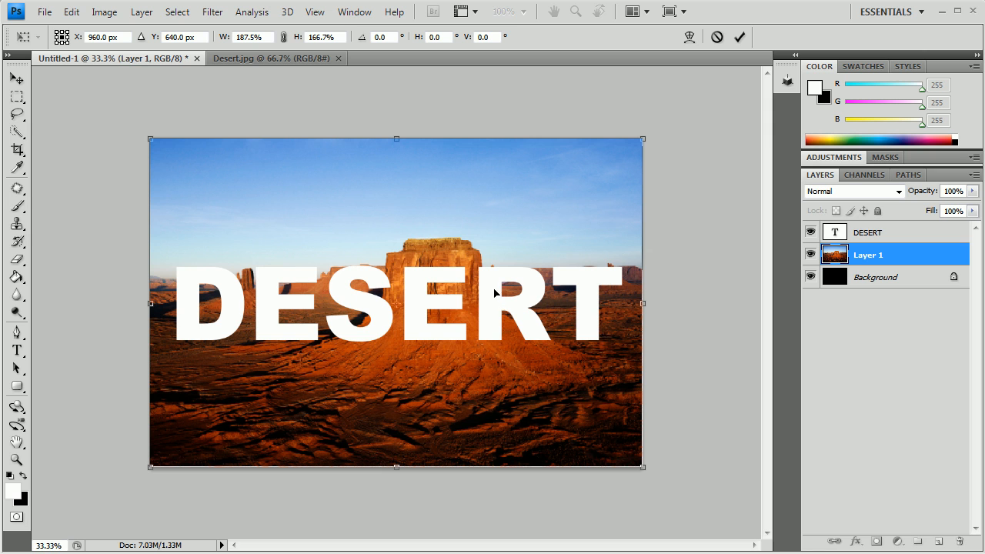
mouse_move(911, 252)
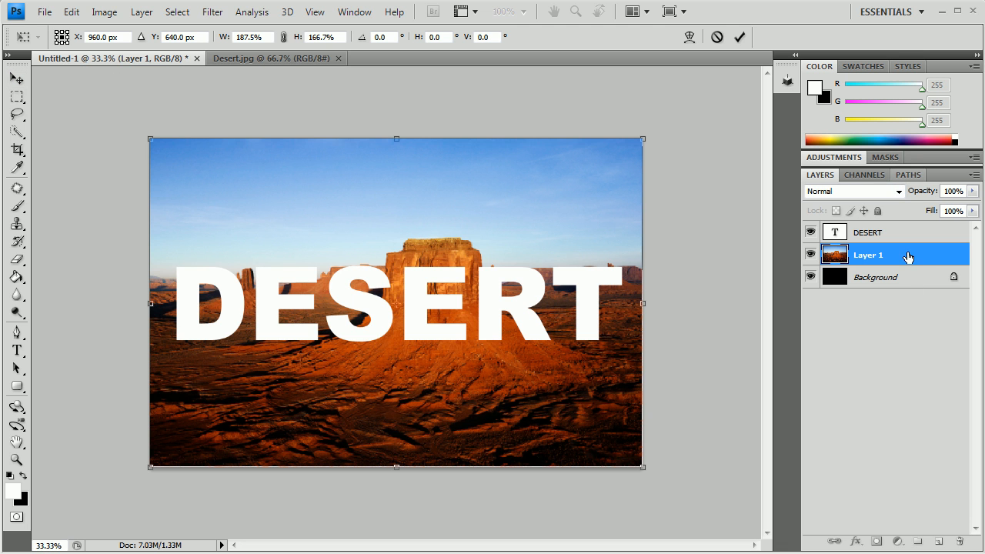
click(13, 79)
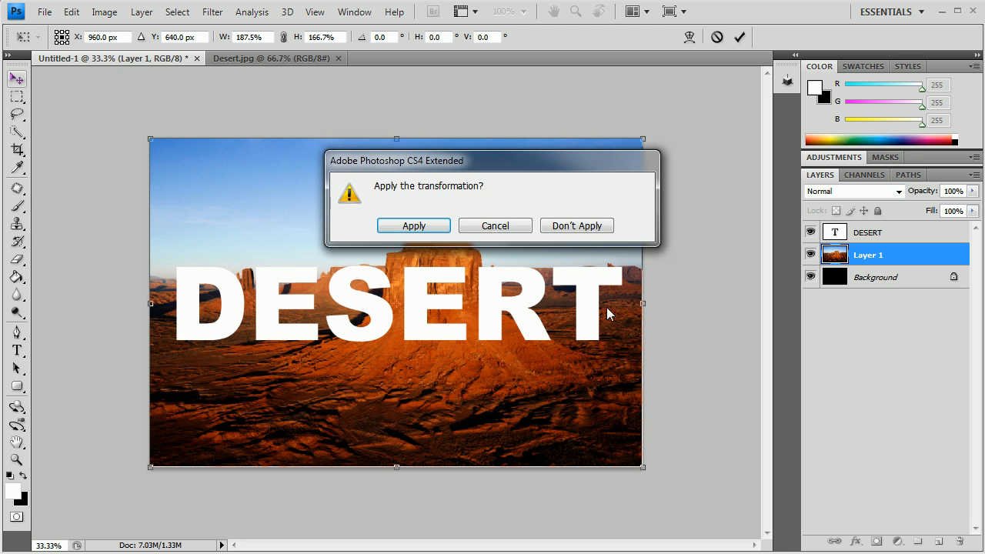
click(412, 225)
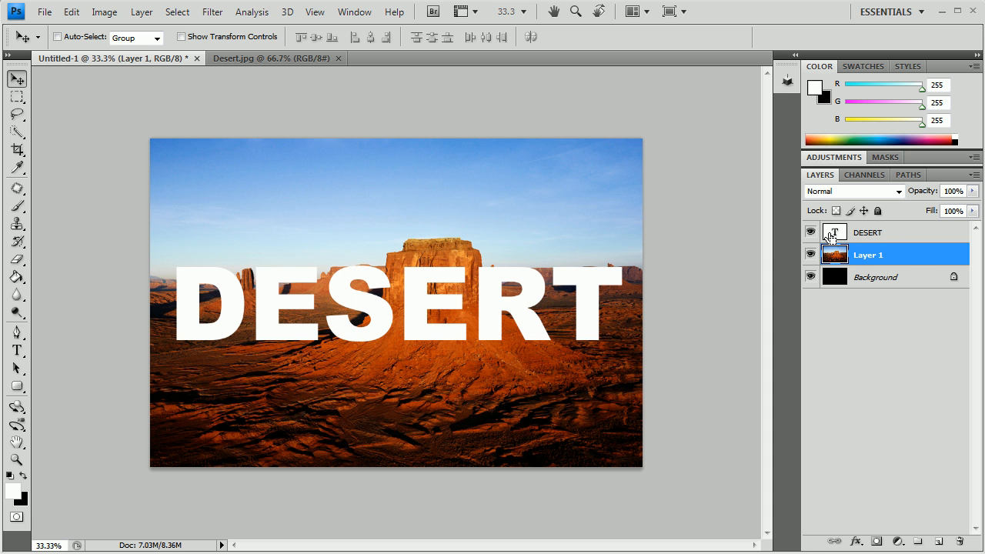
Step: Load the DESERT letter outlines as a selection from the text layer thumbnail
click(834, 231)
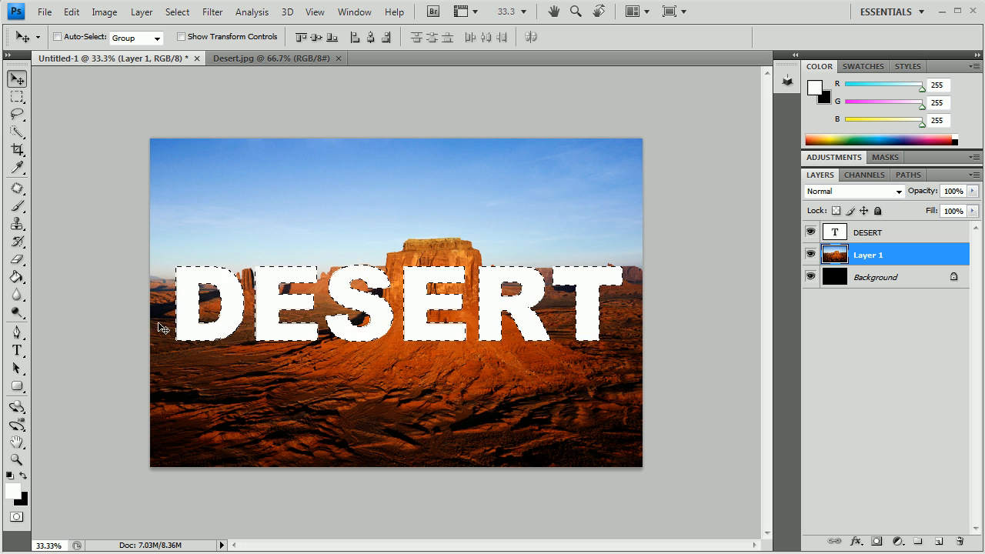
mouse_move(230, 292)
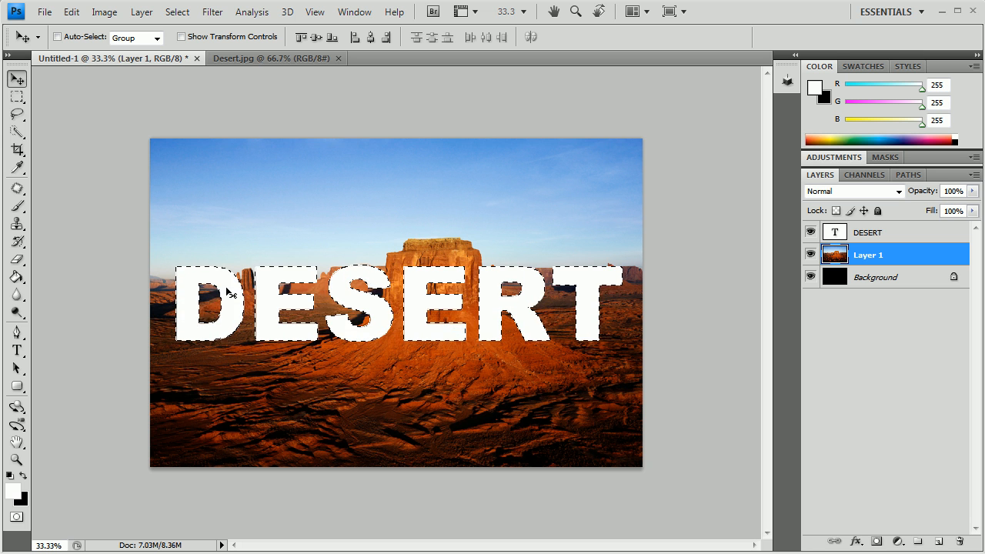
mouse_move(856, 246)
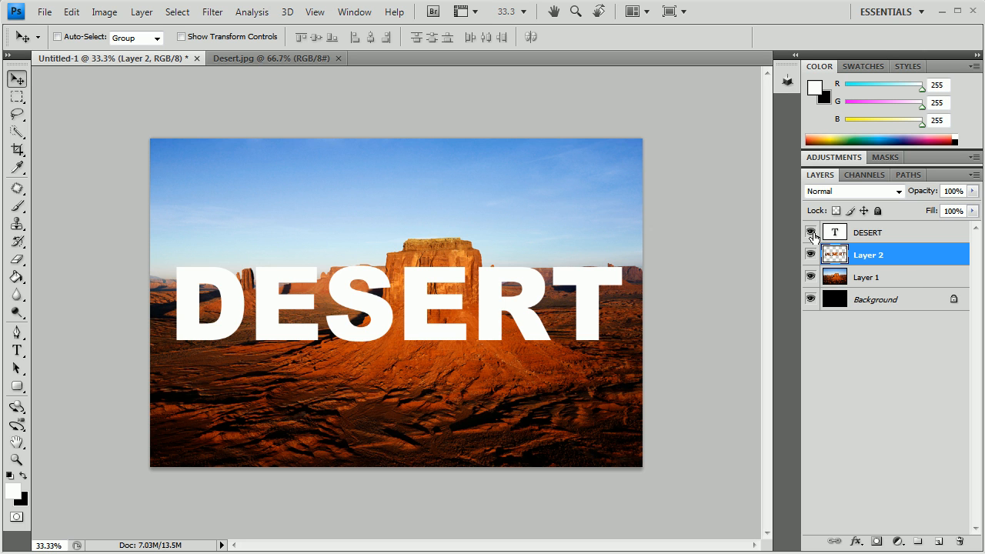
Step: Hide the white text layer and Layer 1 so only the photo-filled letters show
click(810, 231)
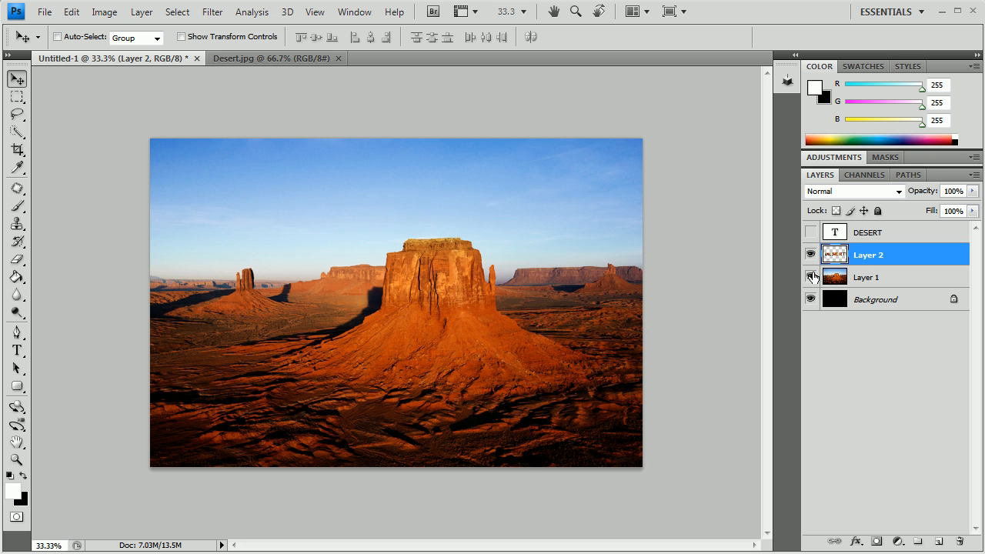
click(810, 277)
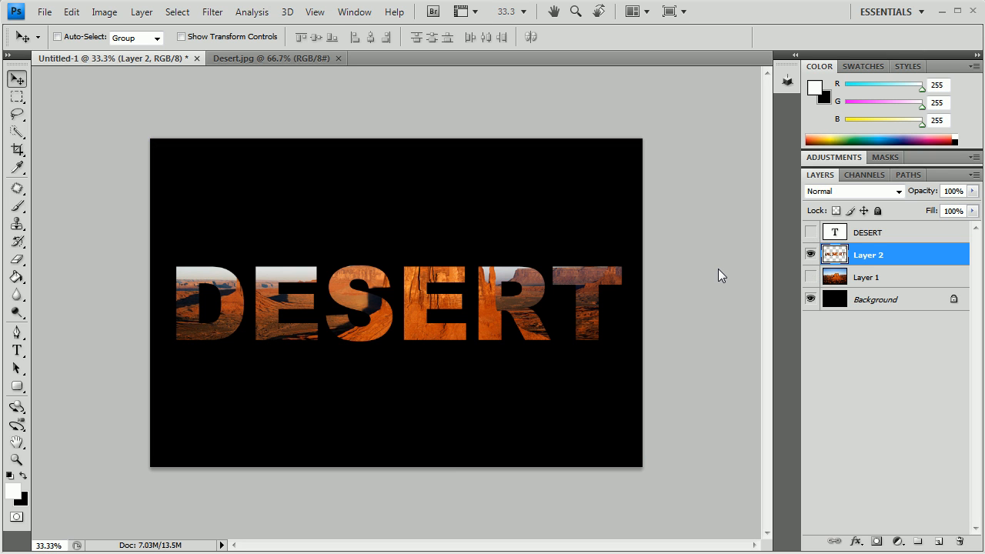
mouse_move(721, 283)
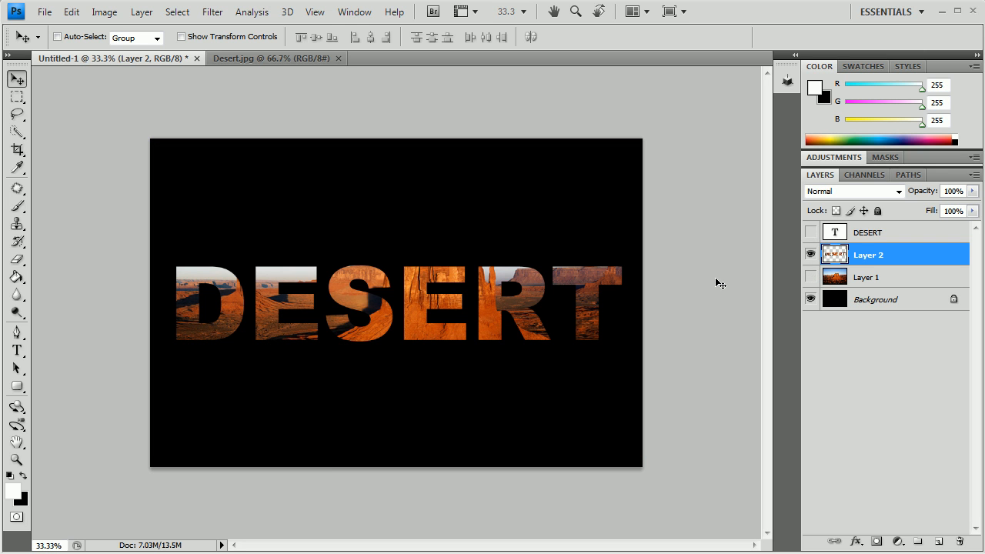